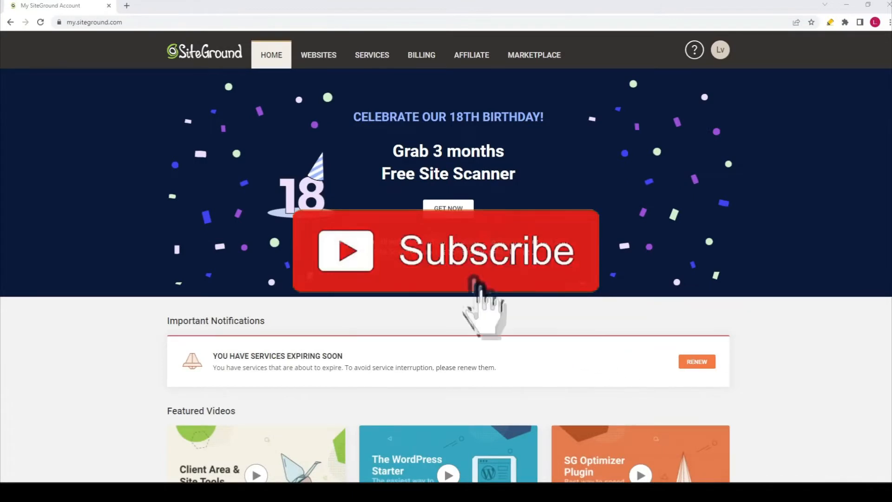
Go to the Services section listing the purchased hosting plans.
{"action": "left_click", "coordinate": [447, 252]}
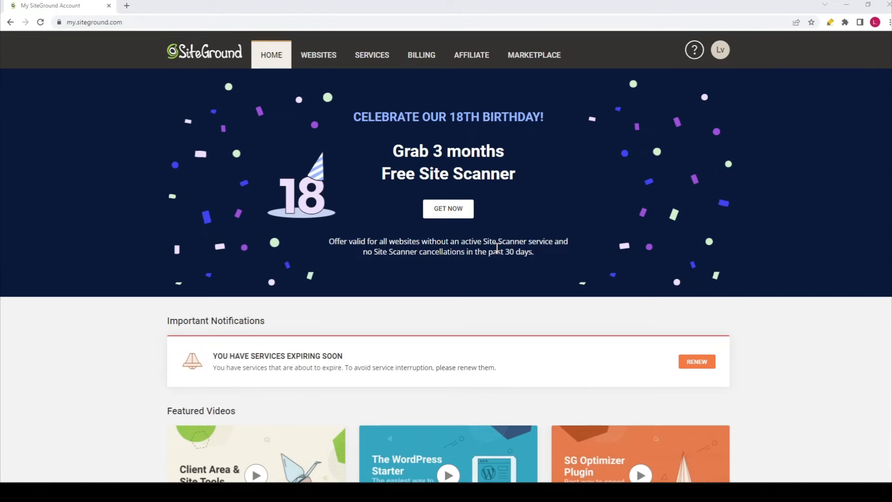
{"action": "mouse_move", "coordinate": [158, 189]}
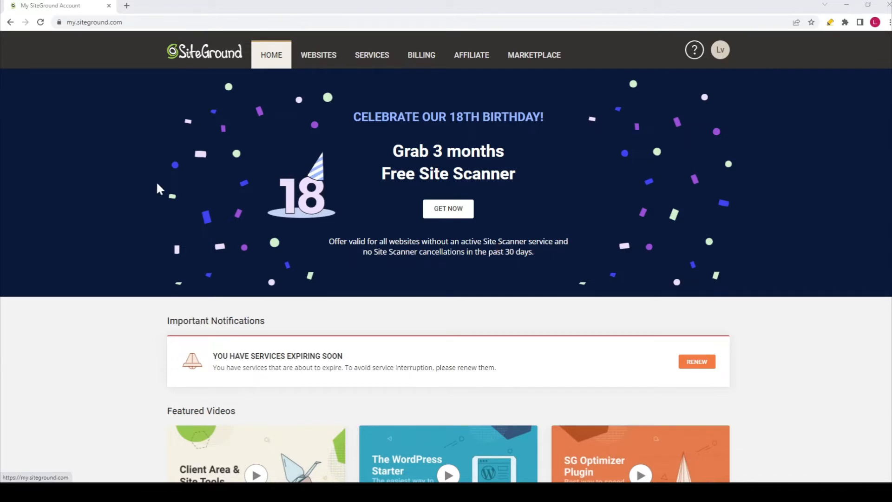
{"action": "mouse_move", "coordinate": [779, 294]}
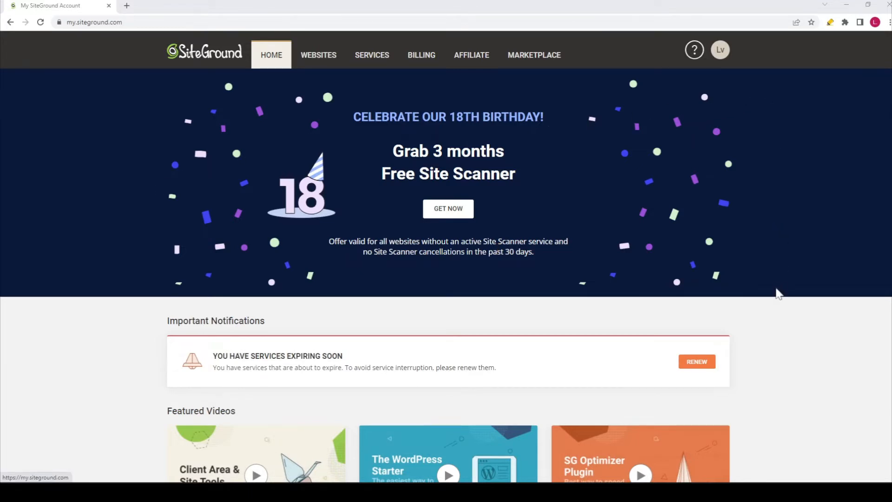
{"action": "mouse_move", "coordinate": [819, 121]}
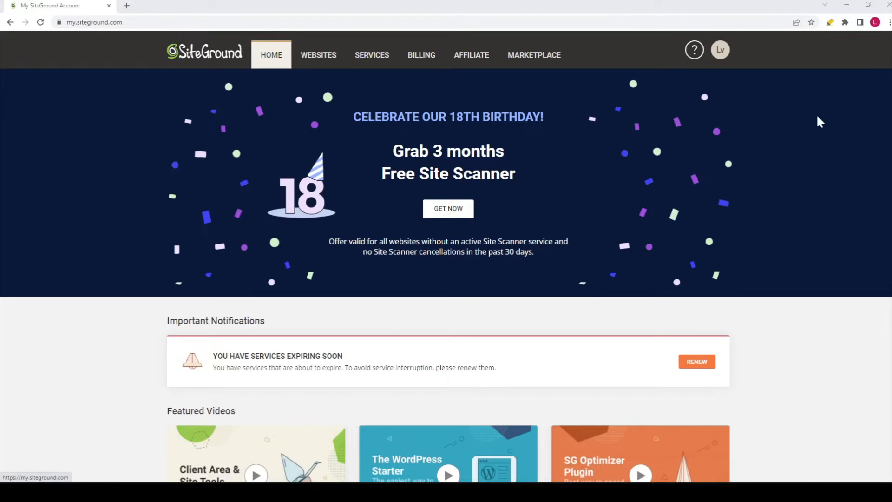
{"action": "mouse_move", "coordinate": [671, 124]}
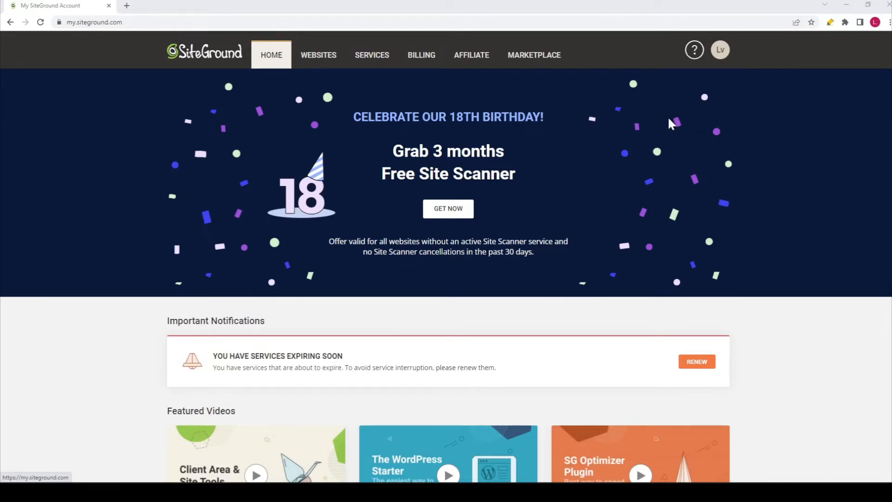
{"action": "mouse_move", "coordinate": [421, 55]}
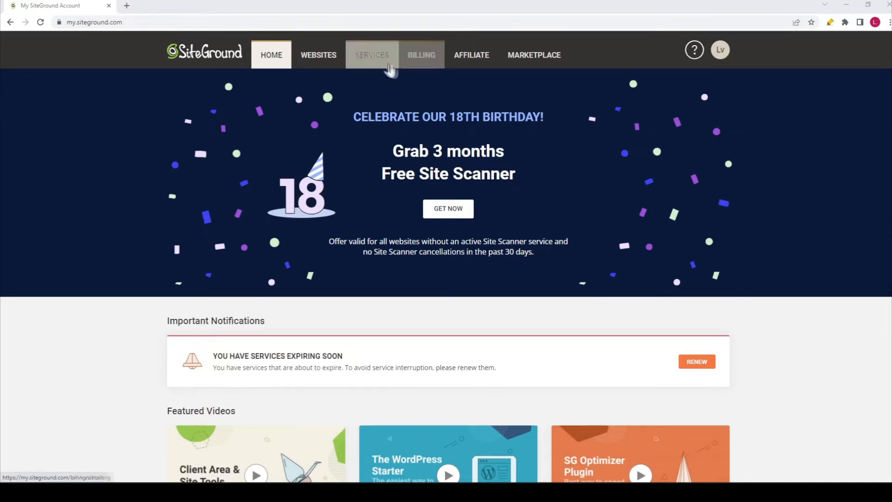
{"action": "left_click", "coordinate": [373, 55]}
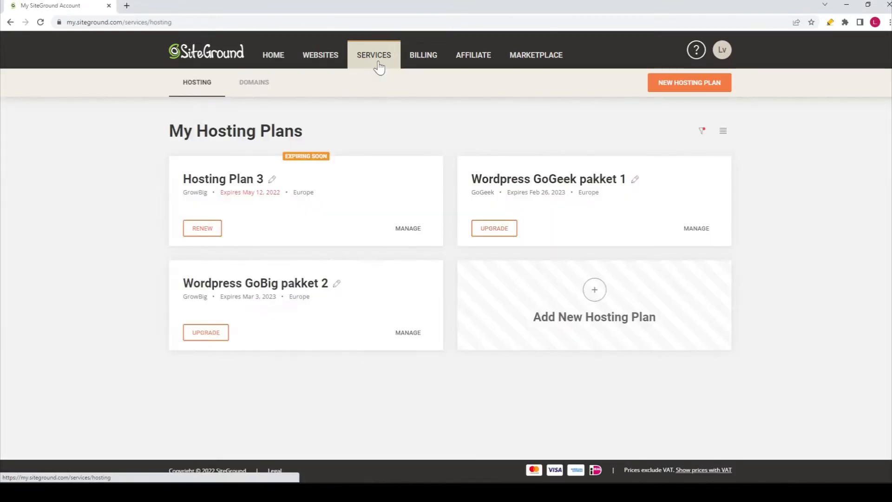
{"action": "mouse_move", "coordinate": [314, 103]}
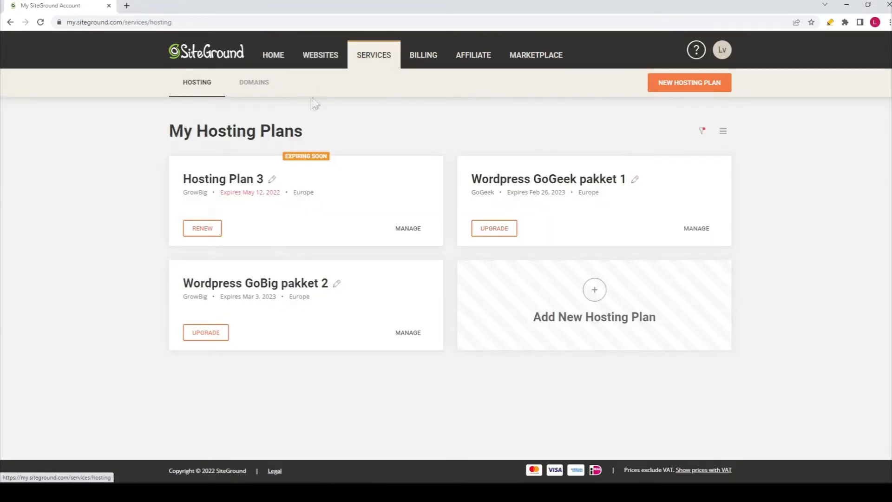
{"action": "mouse_move", "coordinate": [254, 82]}
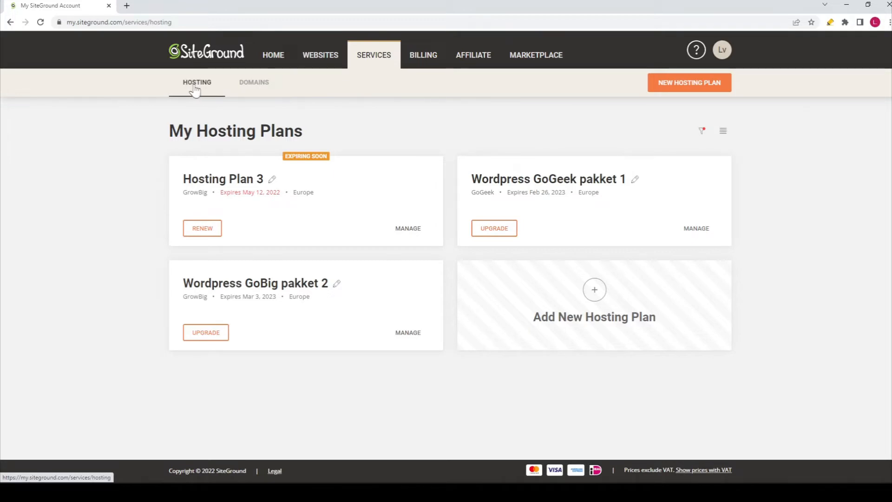
{"action": "mouse_move", "coordinate": [225, 128]}
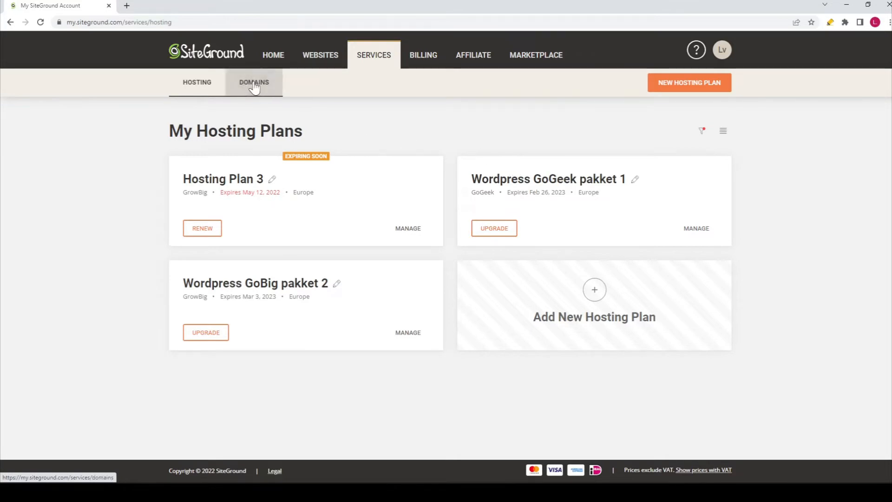
Switch to My Domains and bring the websitelearninglab.com card into view.
{"action": "left_click", "coordinate": [254, 82]}
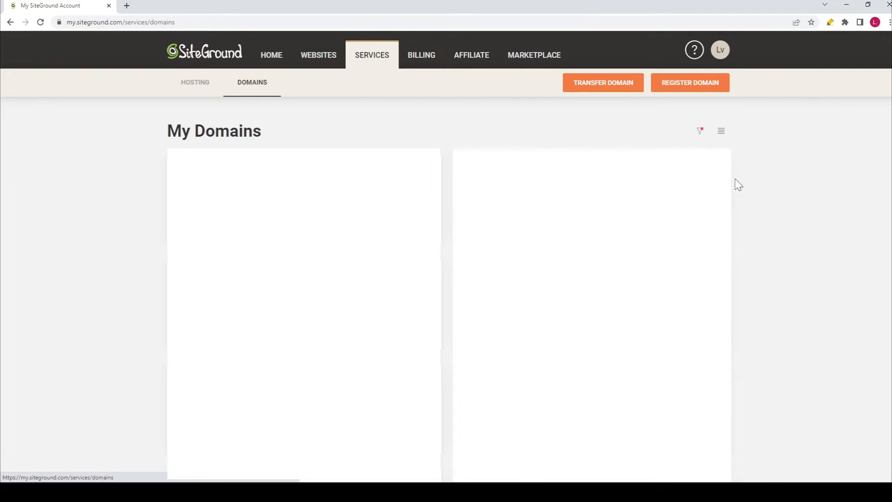
{"action": "scroll", "scroll_direction": "down", "scroll_amount": 3}
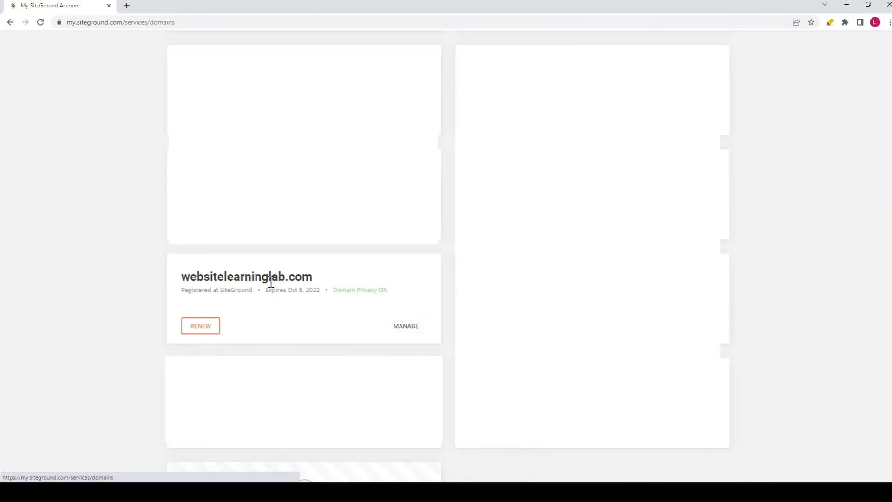
{"action": "mouse_move", "coordinate": [406, 325]}
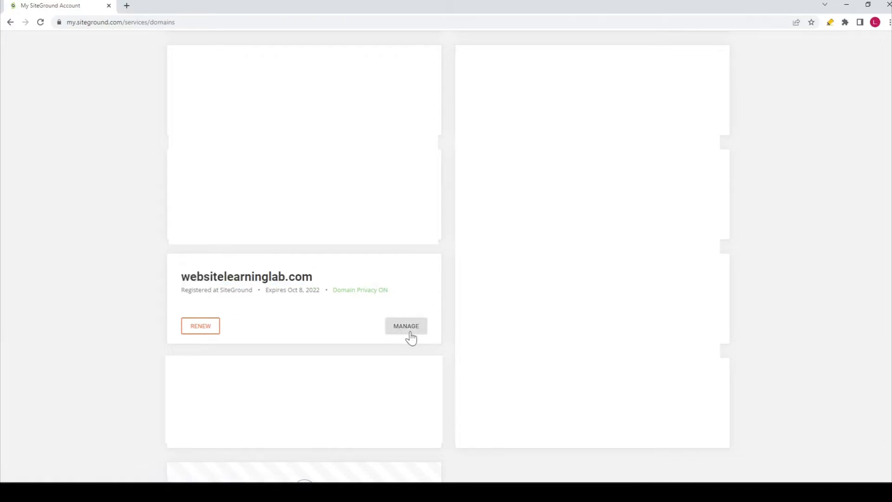
Manage websitelearninglab.com and reveal its Renewal Settings, Registrar Lock and Get EPP Code options.
{"action": "left_click", "coordinate": [405, 325]}
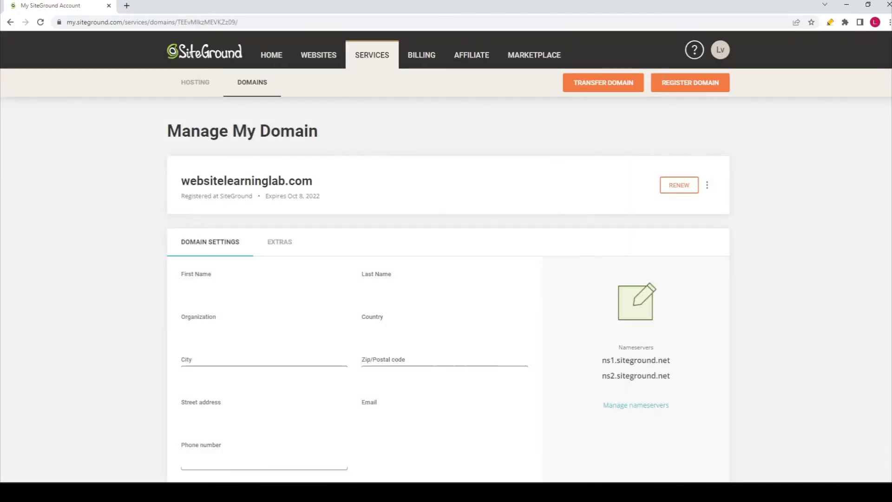
{"action": "mouse_move", "coordinate": [722, 212]}
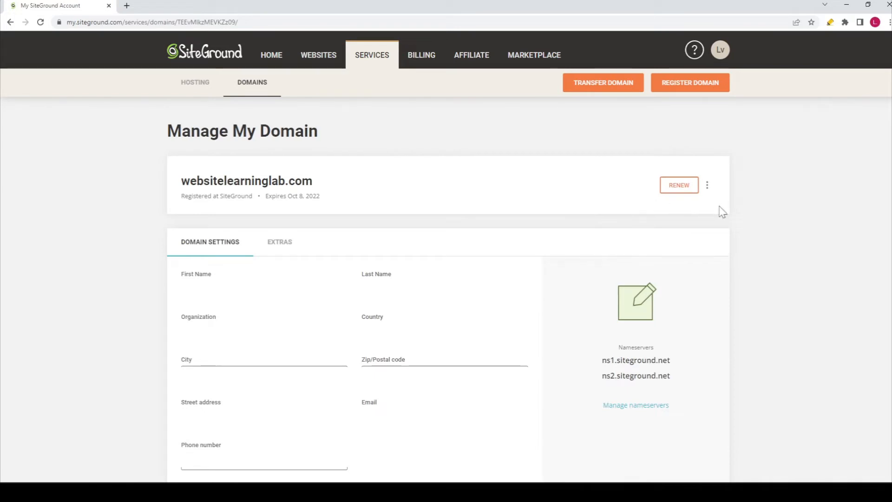
{"action": "mouse_move", "coordinate": [710, 183]}
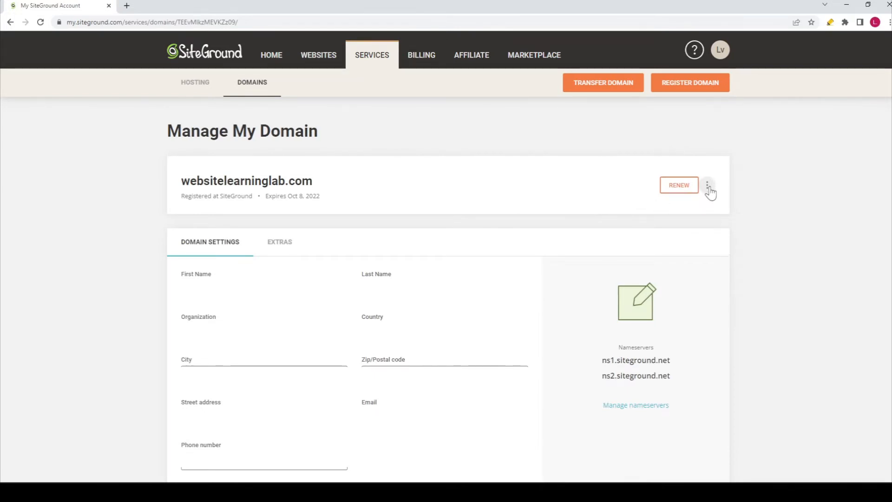
{"action": "left_click", "coordinate": [708, 184]}
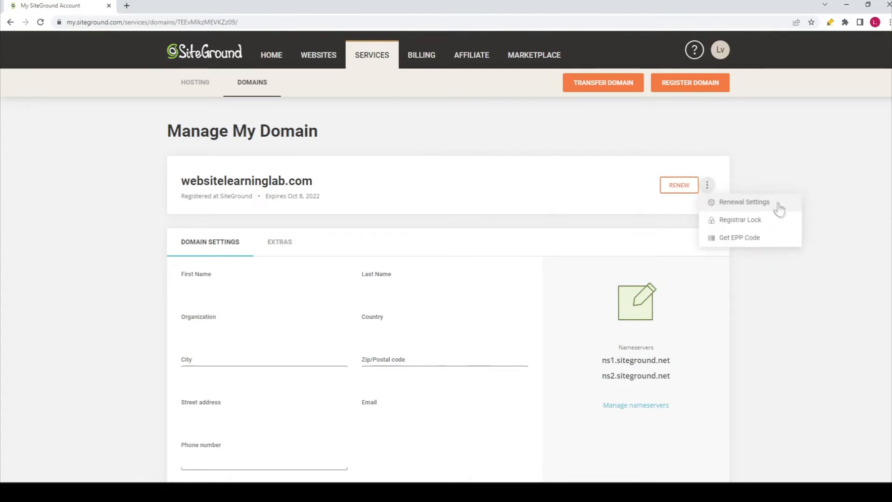
{"action": "mouse_move", "coordinate": [740, 237]}
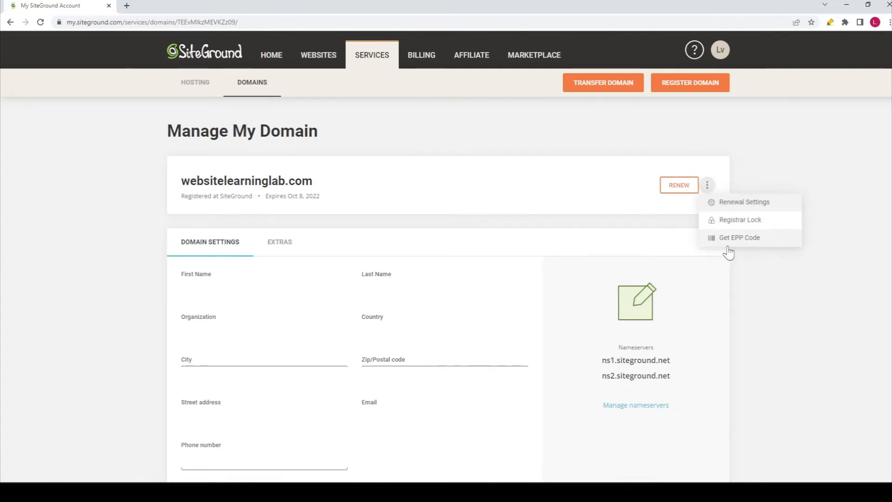
{"action": "mouse_move", "coordinate": [772, 249]}
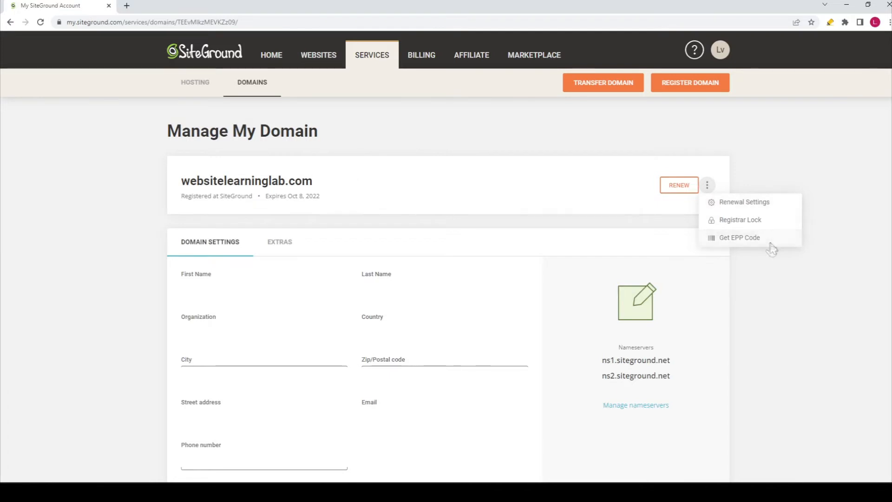
Read the Get EPP Code warning, highlight its renewal-fees paragraph, and dismiss it without sending.
{"action": "left_click", "coordinate": [739, 237]}
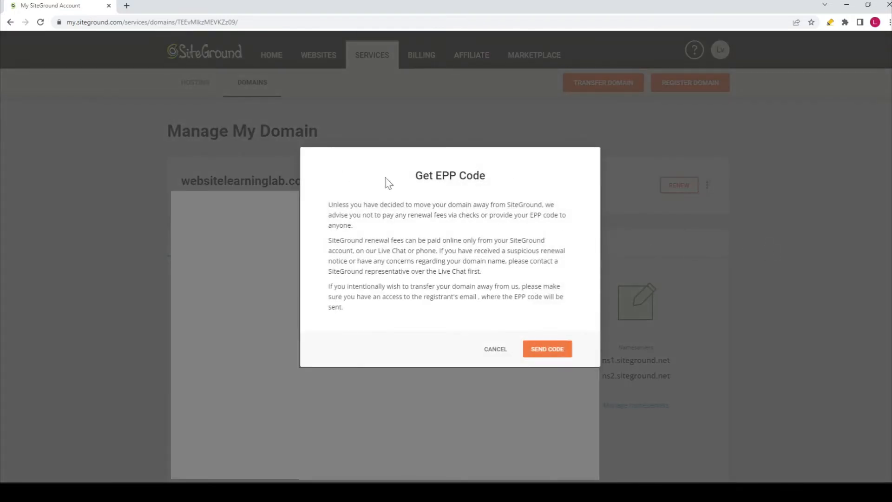
{"action": "mouse_move", "coordinate": [330, 213]}
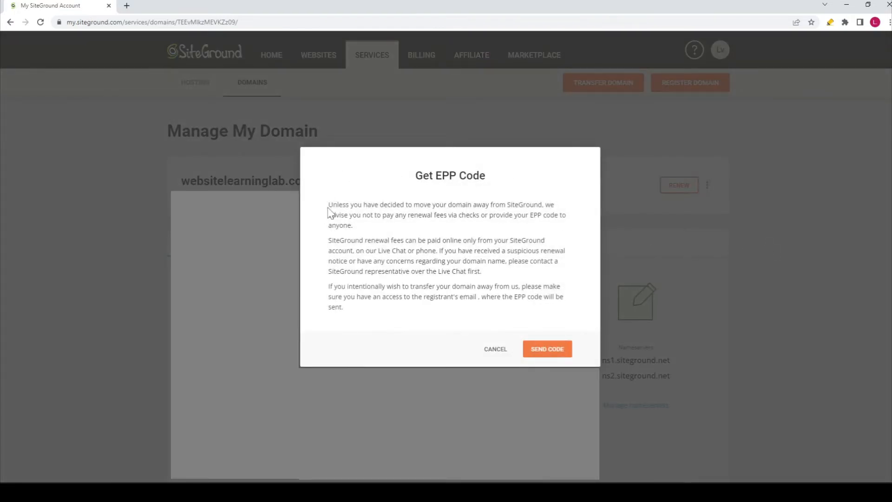
{"action": "mouse_move", "coordinate": [400, 213]}
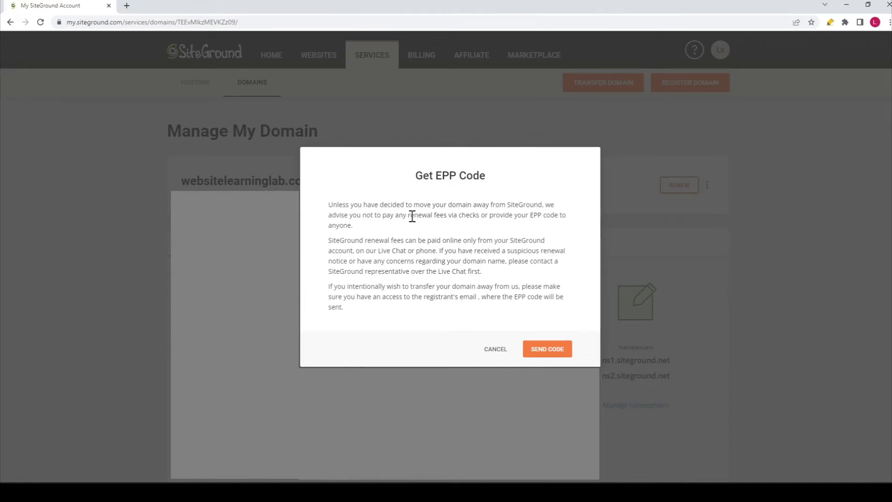
{"action": "mouse_move", "coordinate": [424, 213]}
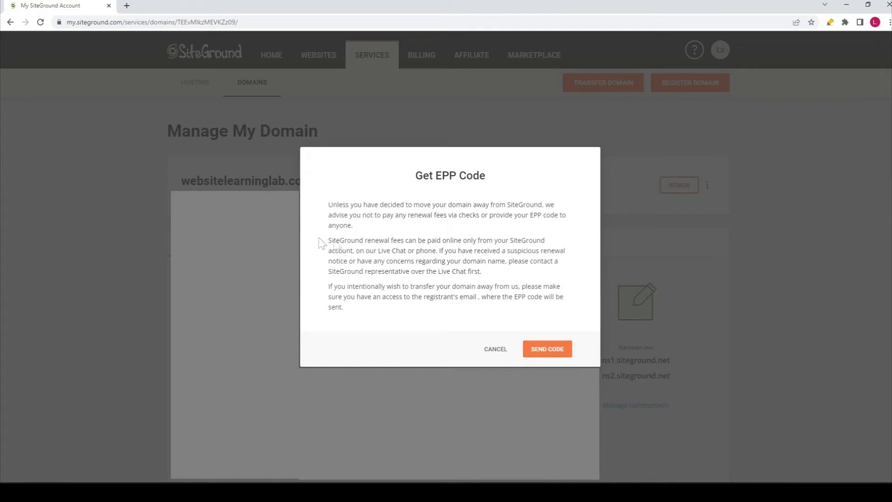
{"action": "left_click_drag", "start_coordinate": [352, 240], "coordinate": [481, 271]}
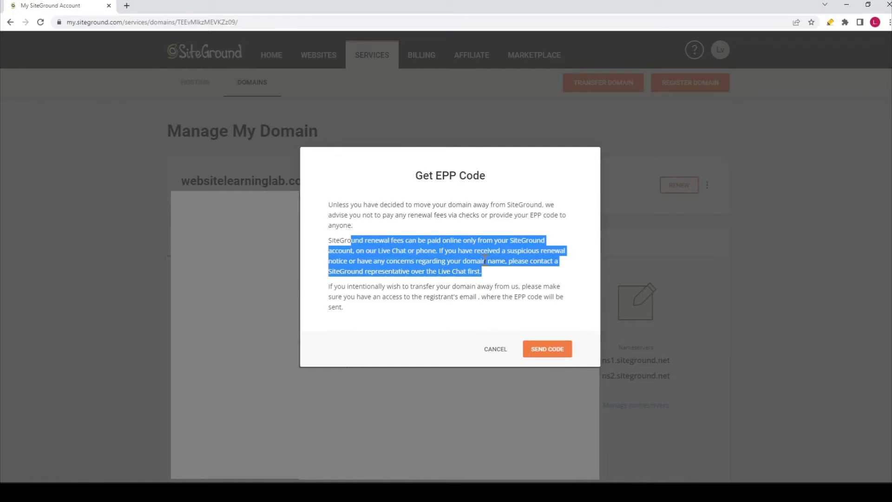
{"action": "mouse_move", "coordinate": [571, 338]}
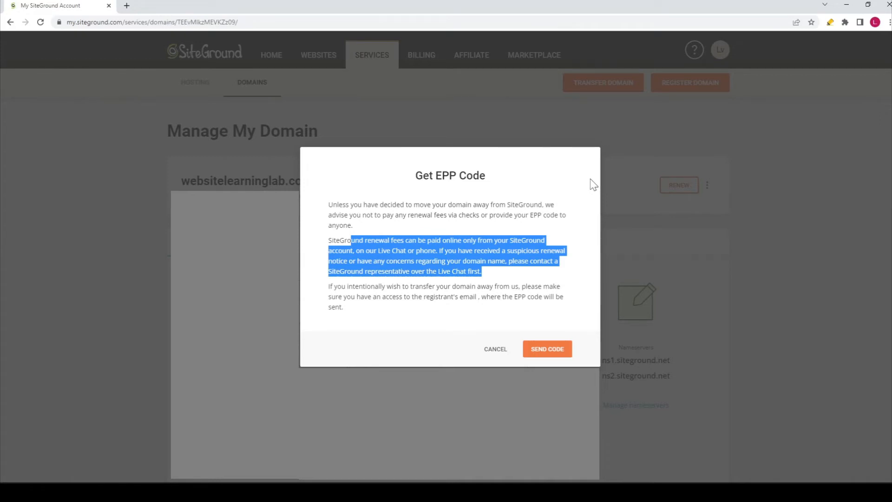
{"action": "left_click", "coordinate": [494, 349]}
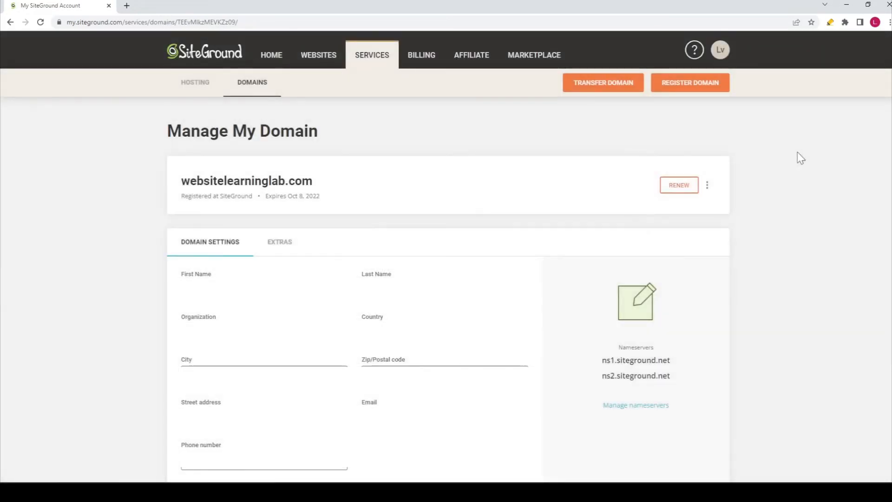
{"action": "mouse_move", "coordinate": [701, 145]}
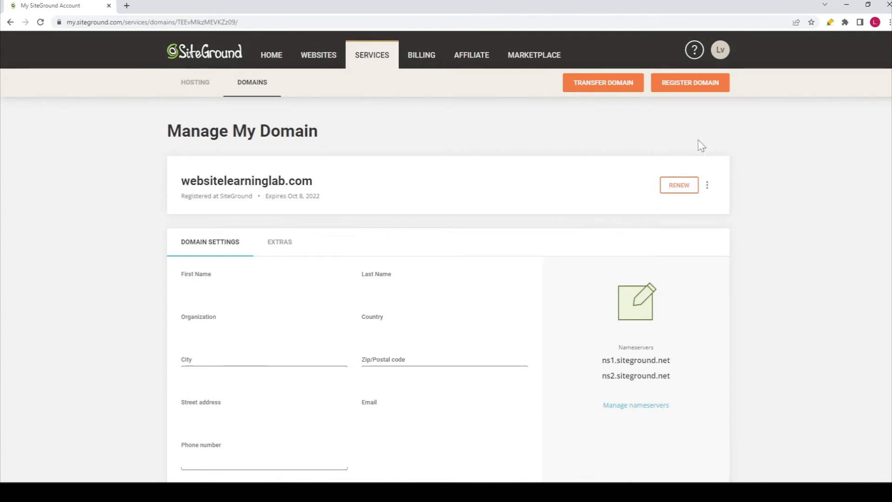
{"action": "mouse_move", "coordinate": [372, 55]}
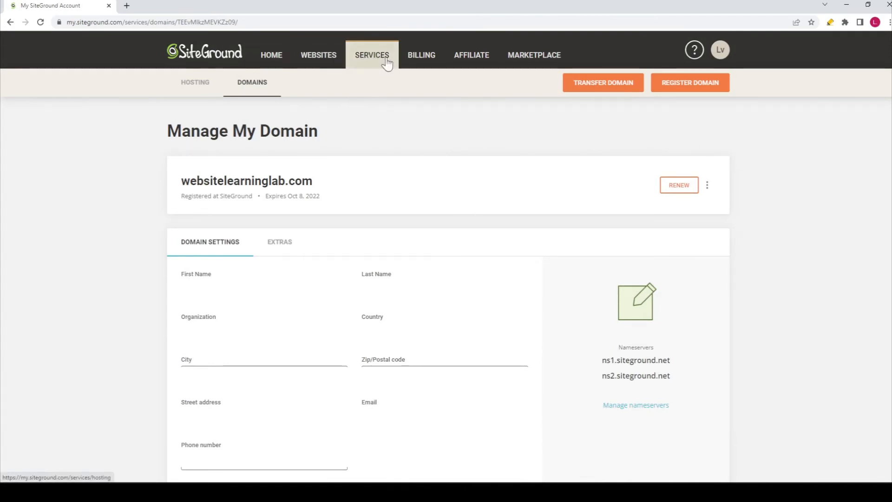
{"action": "mouse_move", "coordinate": [252, 82]}
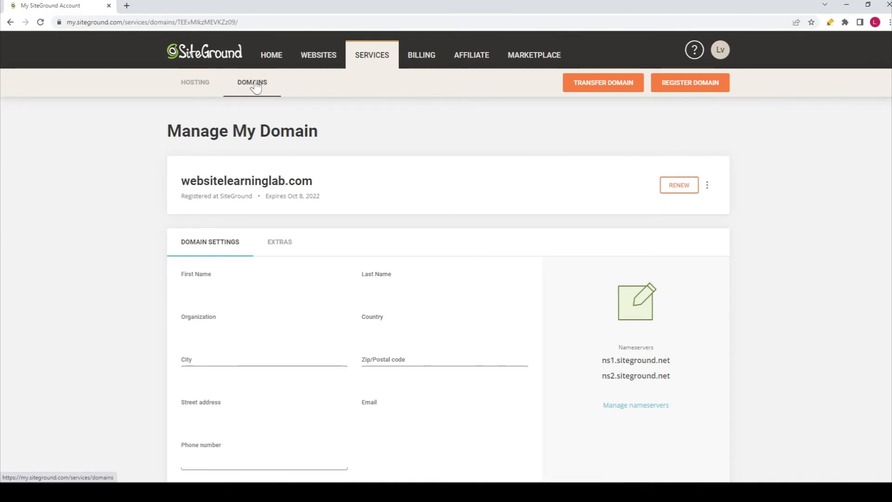
{"action": "mouse_move", "coordinate": [371, 164]}
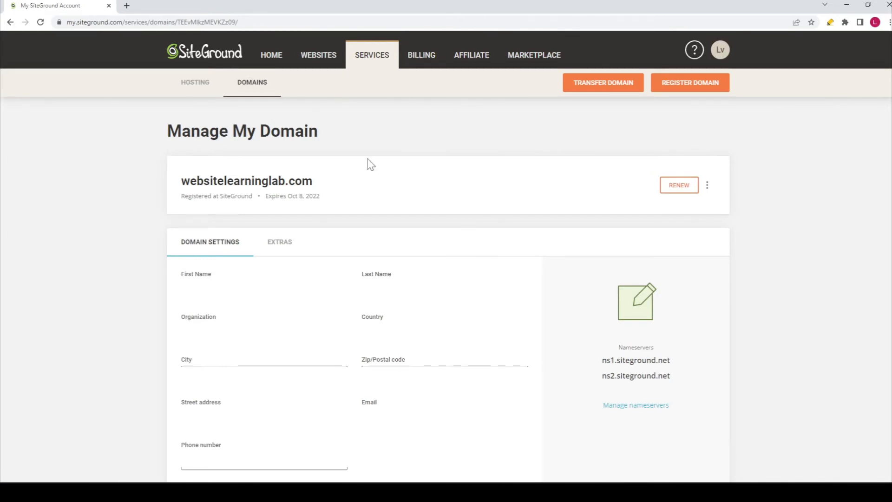
{"action": "mouse_move", "coordinate": [341, 218]}
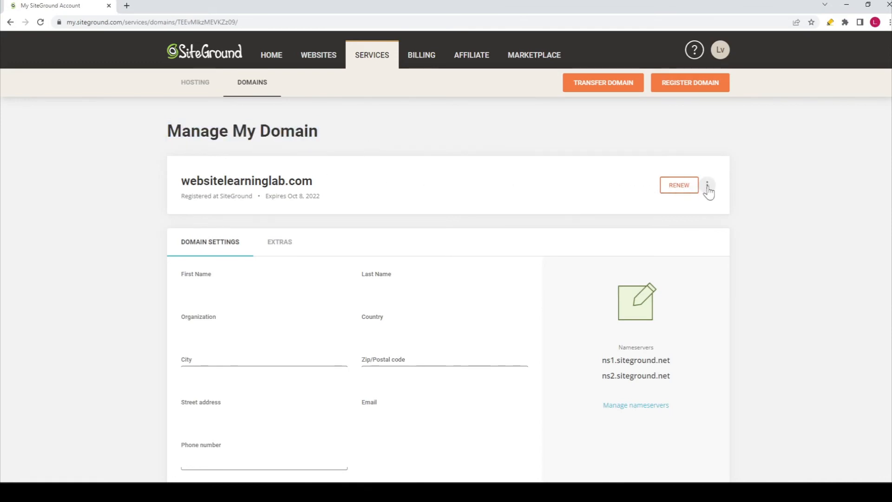
Reveal the domain's Renewal Settings, Registrar Lock and Get EPP Code options again.
{"action": "left_click", "coordinate": [706, 185]}
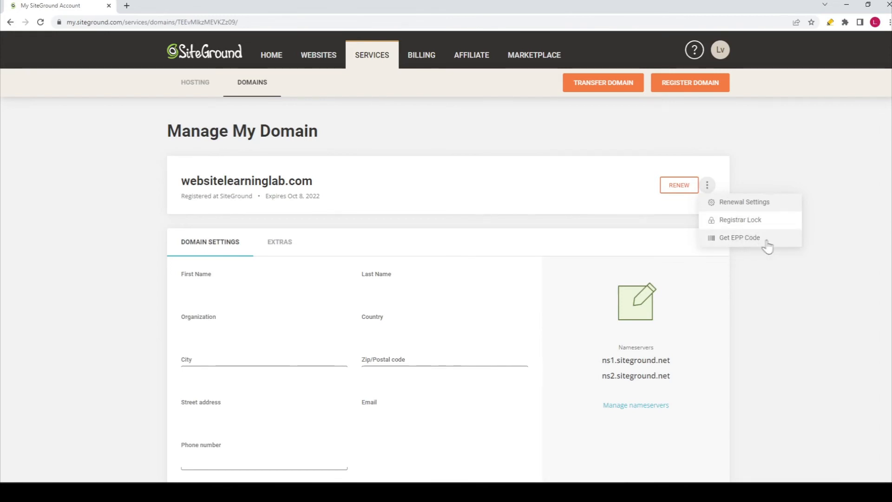
{"action": "mouse_move", "coordinate": [771, 247]}
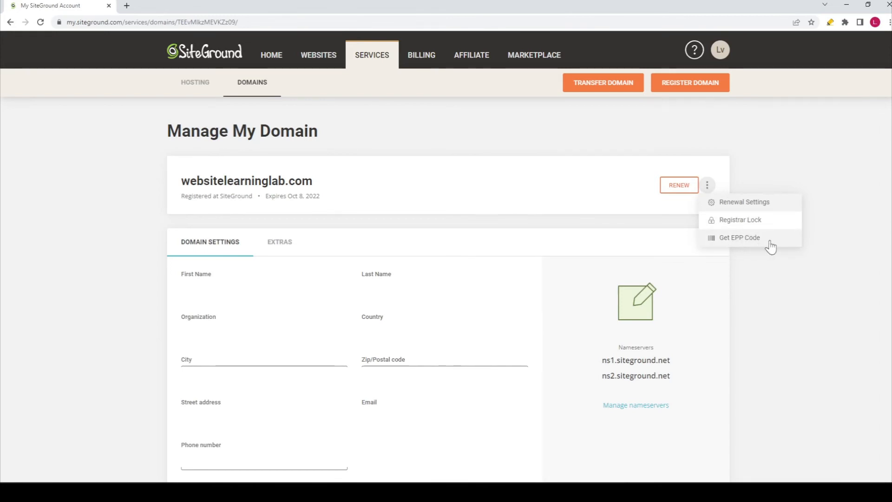
{"action": "mouse_move", "coordinate": [779, 262]}
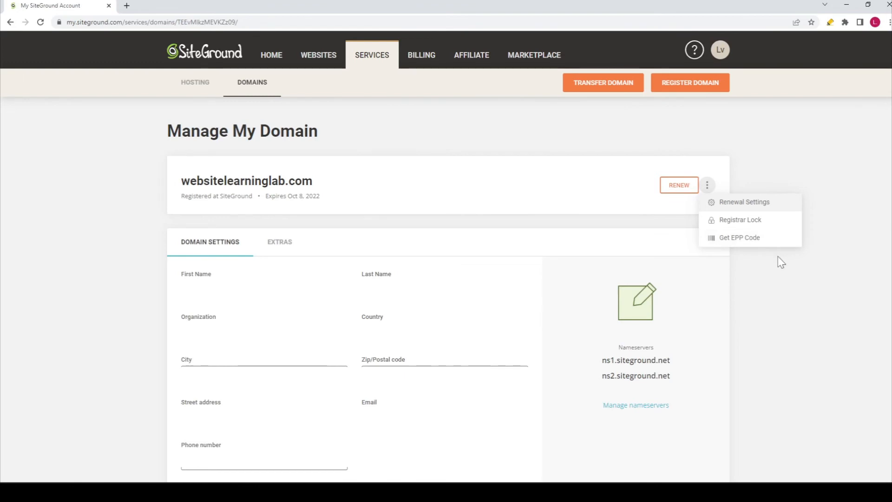